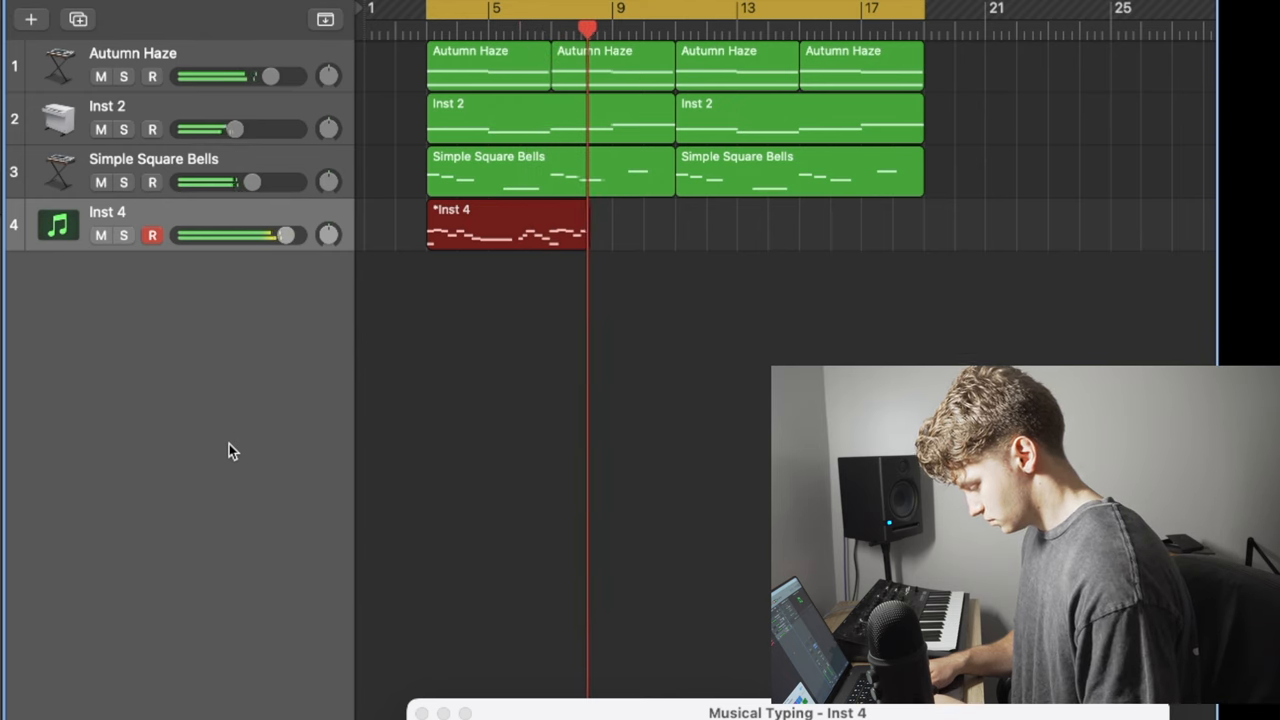
# Record the piano main melody as a new Inst 4 region beneath the chord and bell parts
pyautogui.doubleClick(507, 225)
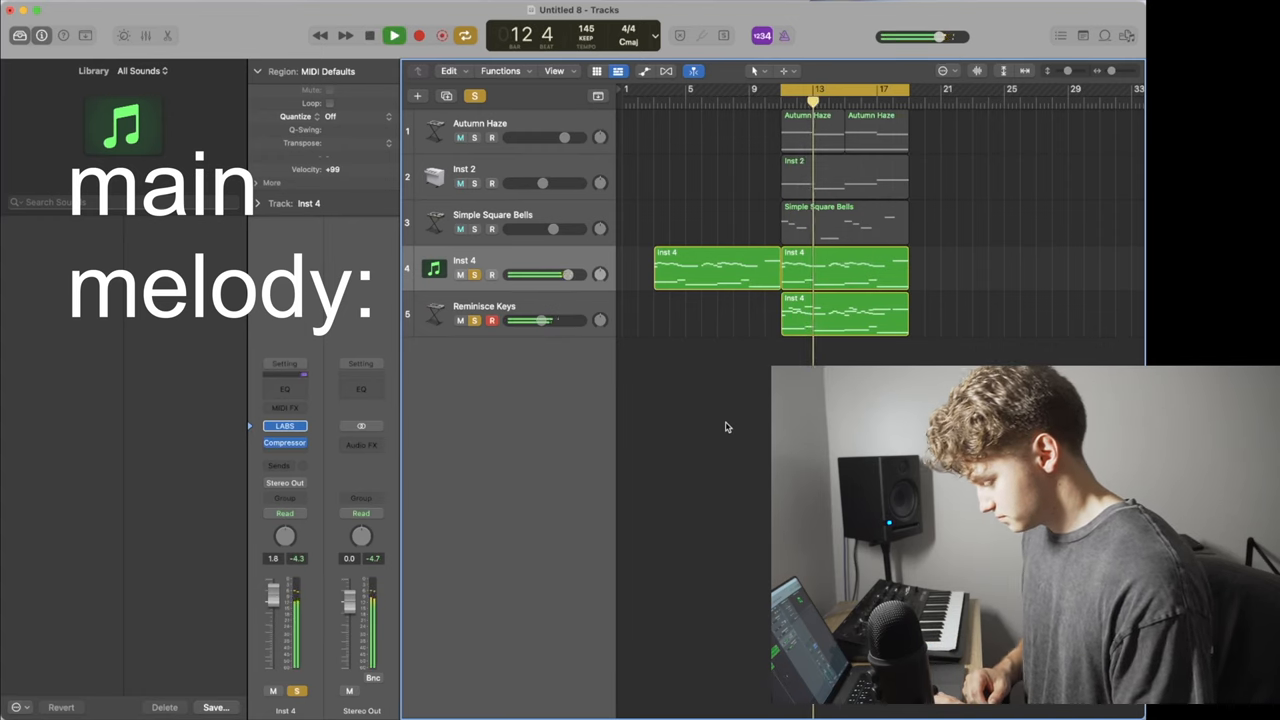
# Lower the Reminisce Keys track volume fader to -7.4 dB
pyautogui.moveTo(545, 320); pyautogui.dragTo(530, 320)
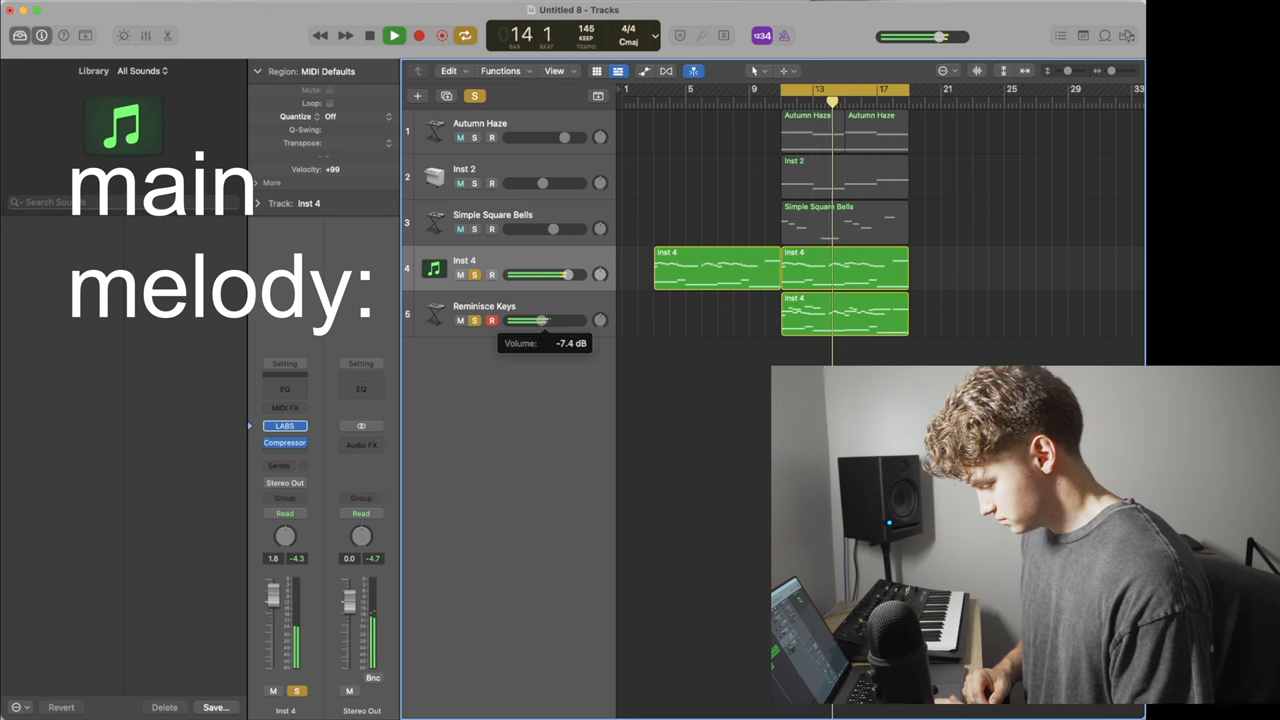